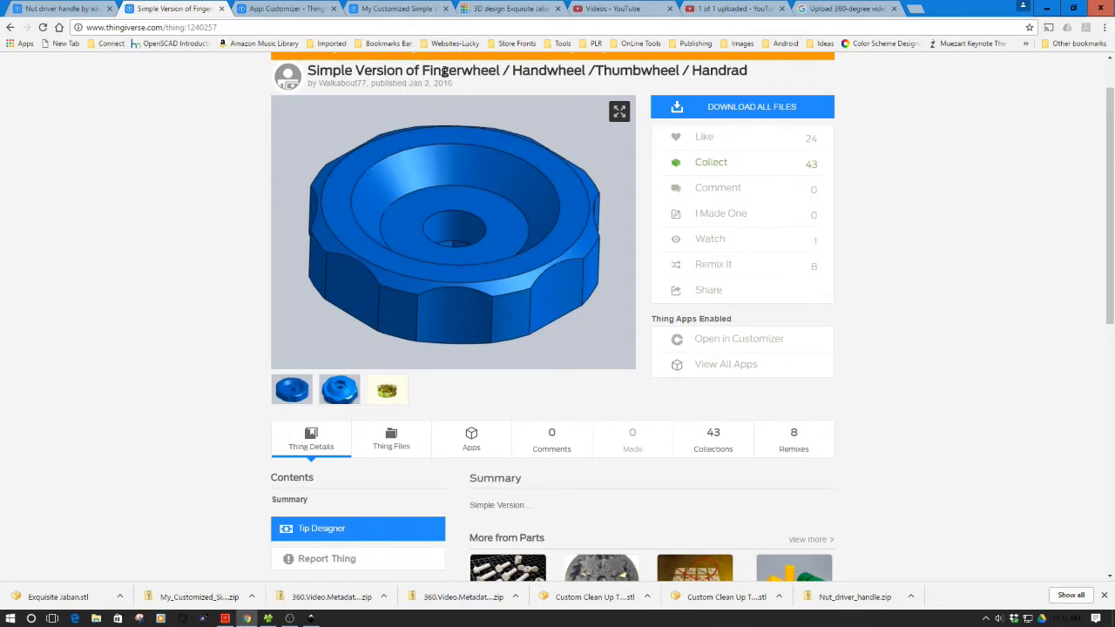
Step: Launch the Simple Version of Fingerwheel design in Thingiverse Customizer from its thing page
{"action": "scroll", "scroll_direction": "down", "scroll_amount": 3}
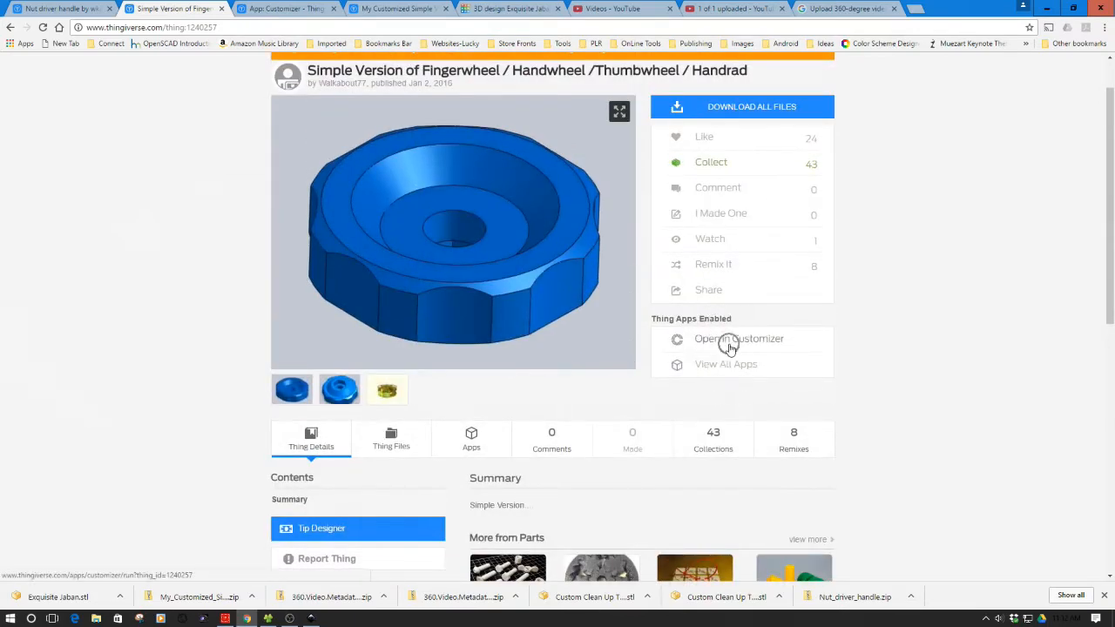
{"action": "left_click", "coordinate": [387, 389]}
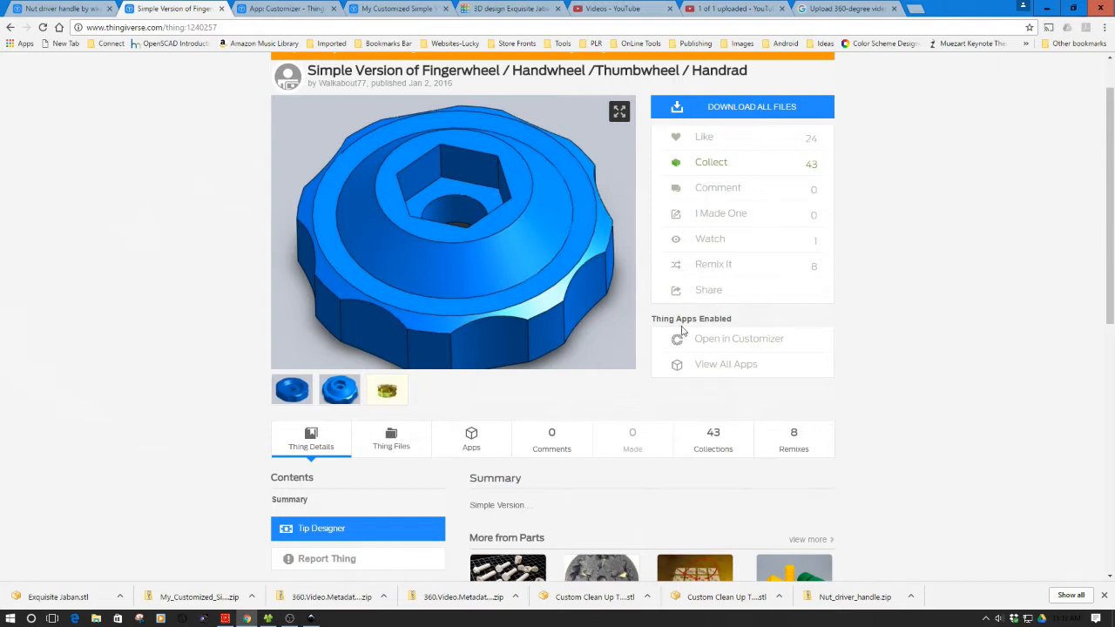
{"action": "left_click", "coordinate": [739, 338]}
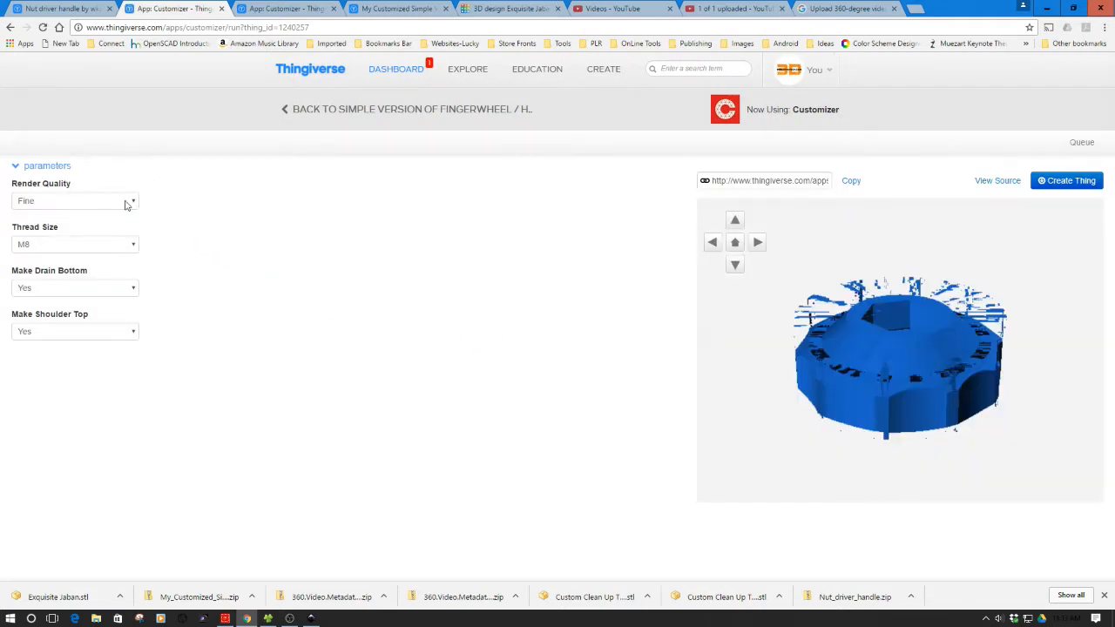
{"action": "left_click", "coordinate": [74, 200]}
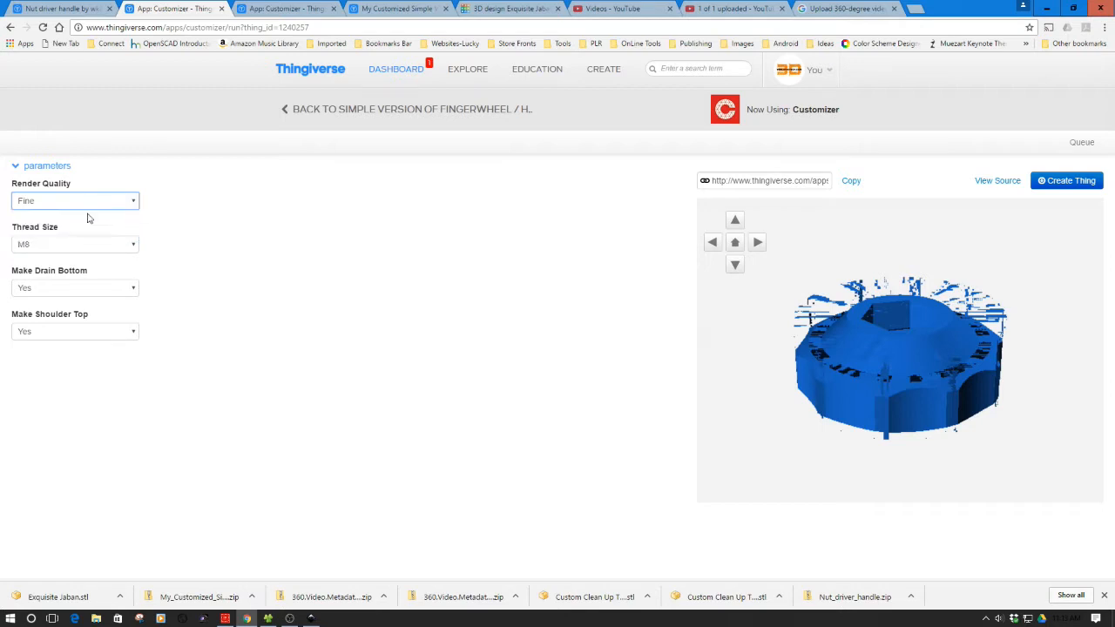
{"action": "left_click", "coordinate": [74, 244]}
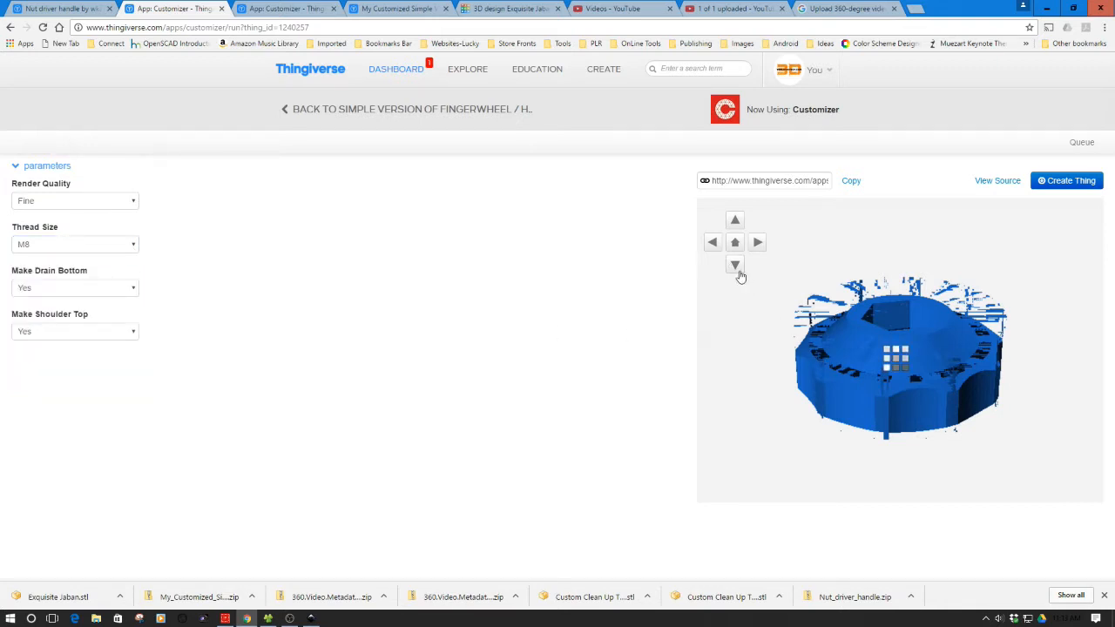
{"action": "left_click", "coordinate": [734, 265]}
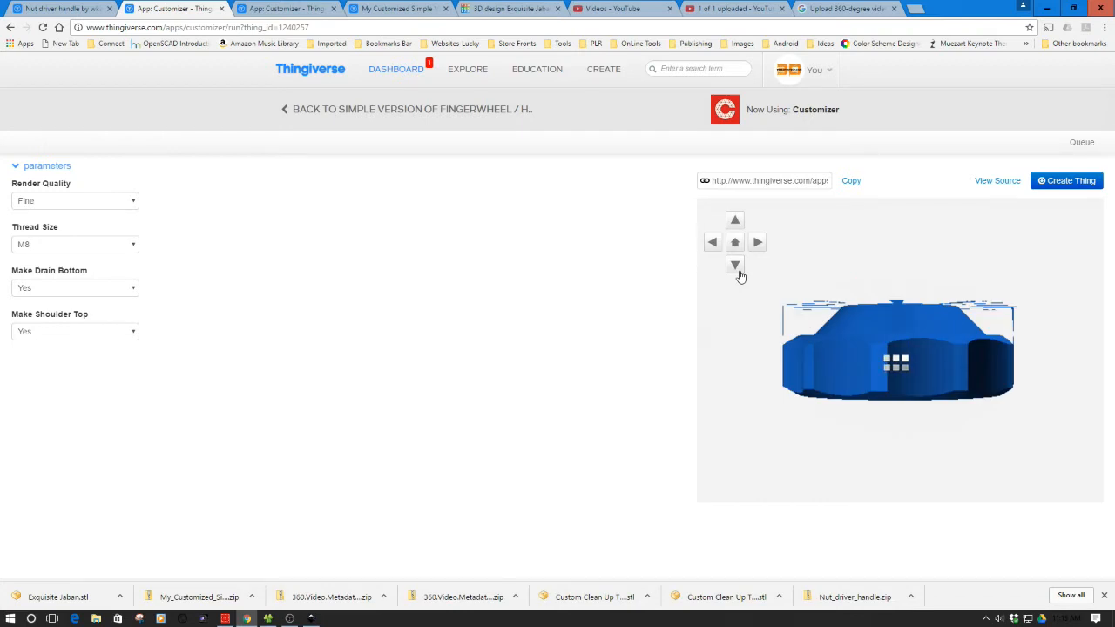
{"action": "left_click", "coordinate": [734, 264]}
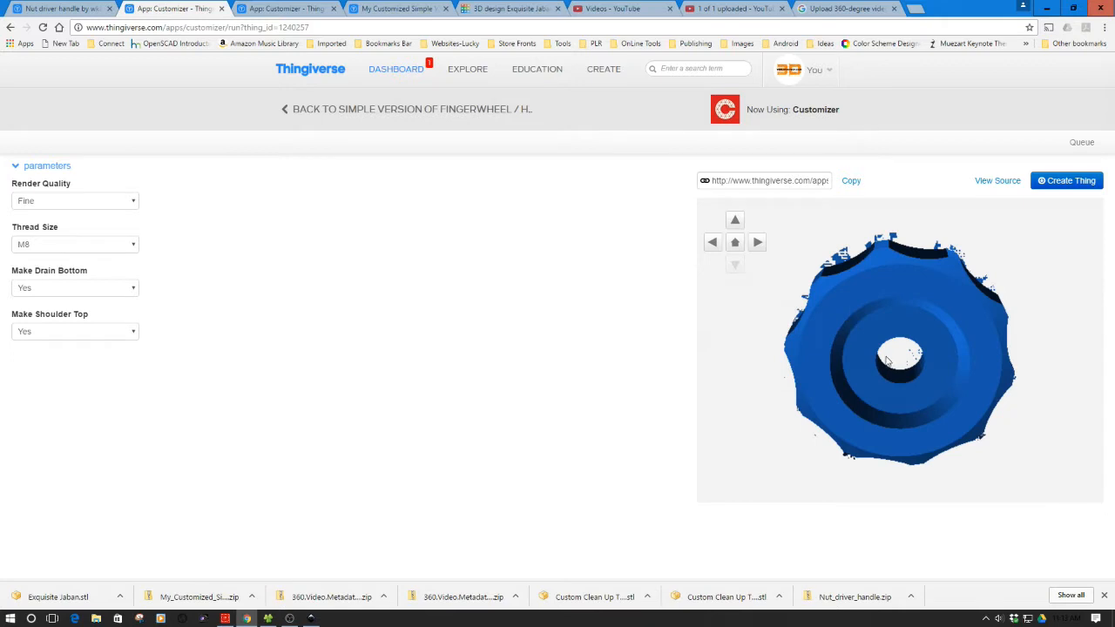
{"action": "left_click", "coordinate": [734, 219]}
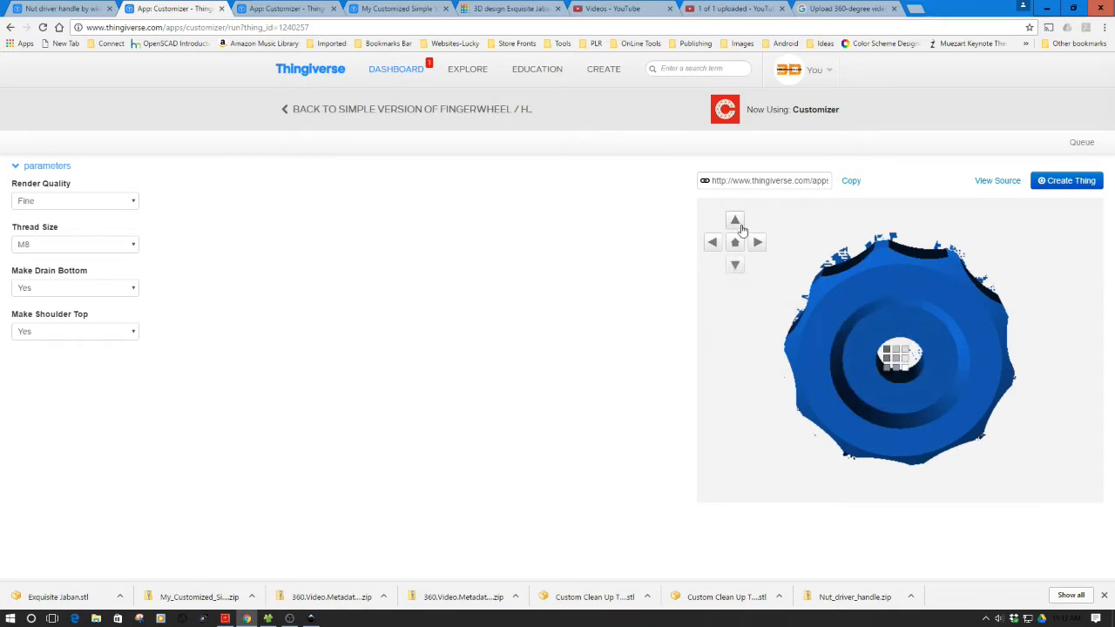
{"action": "left_click", "coordinate": [734, 220]}
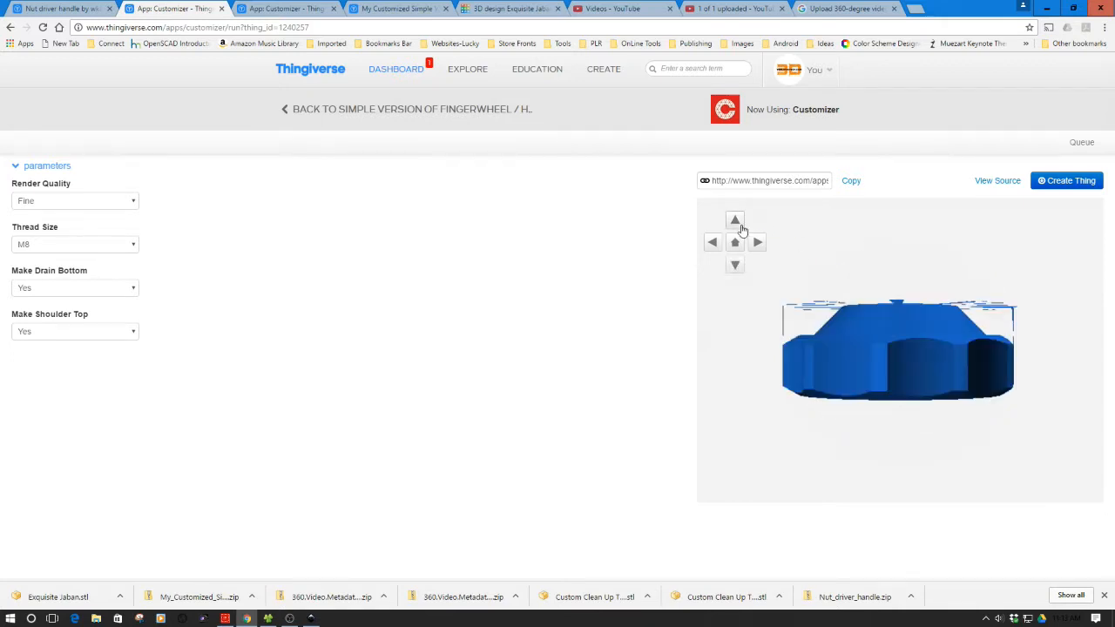
{"action": "left_click", "coordinate": [735, 220]}
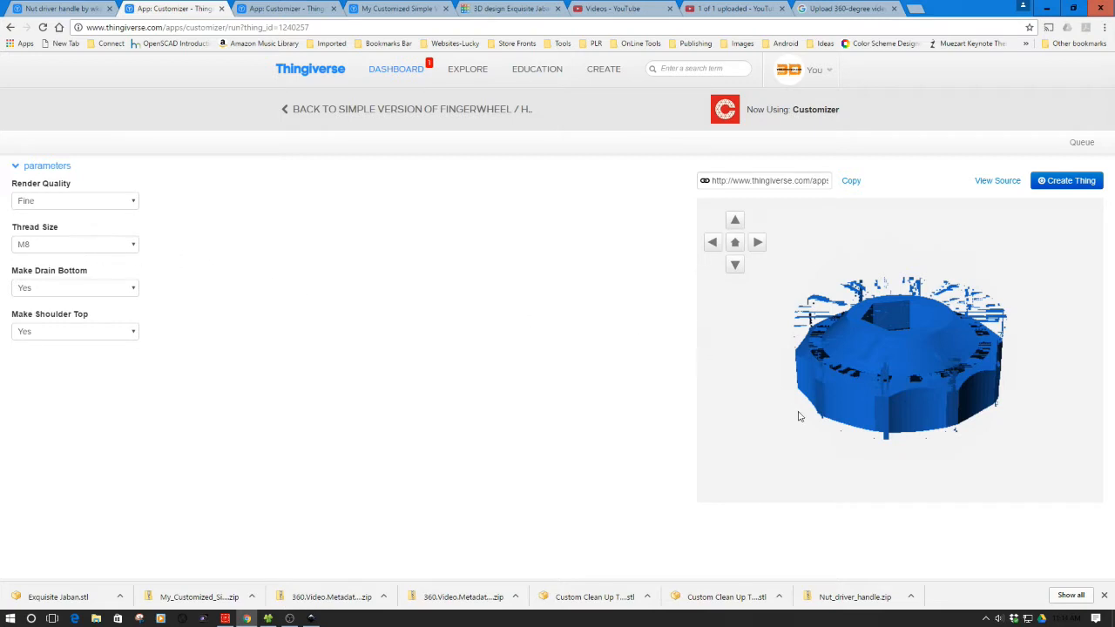
Step: Try Make Shoulder Top set to No, then restore it to Yes
{"action": "left_click", "coordinate": [74, 331]}
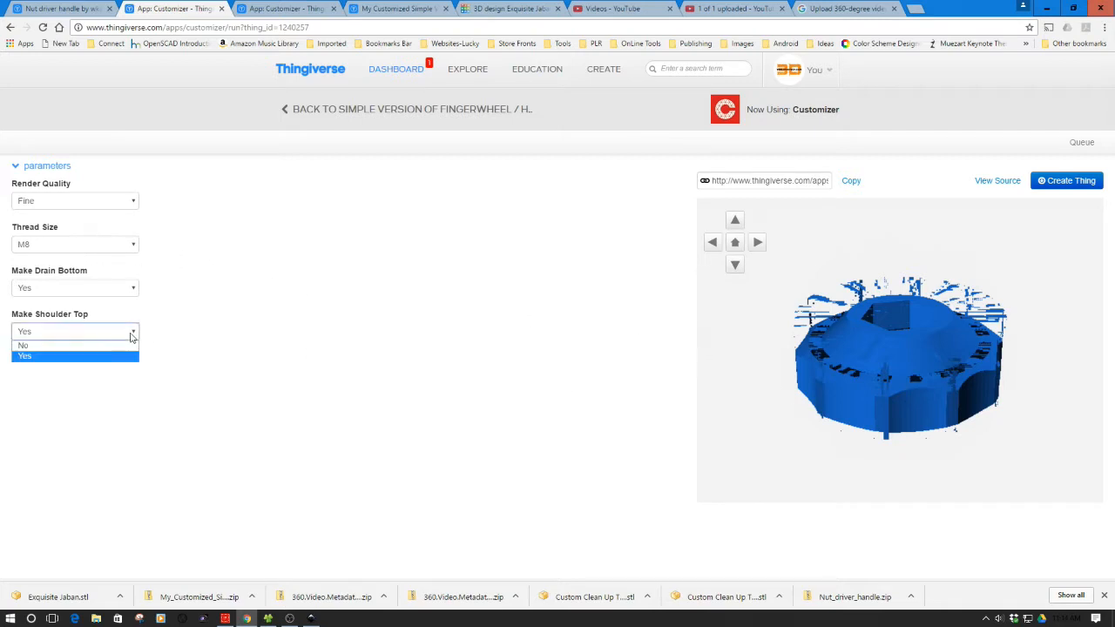
{"action": "left_click", "coordinate": [23, 345]}
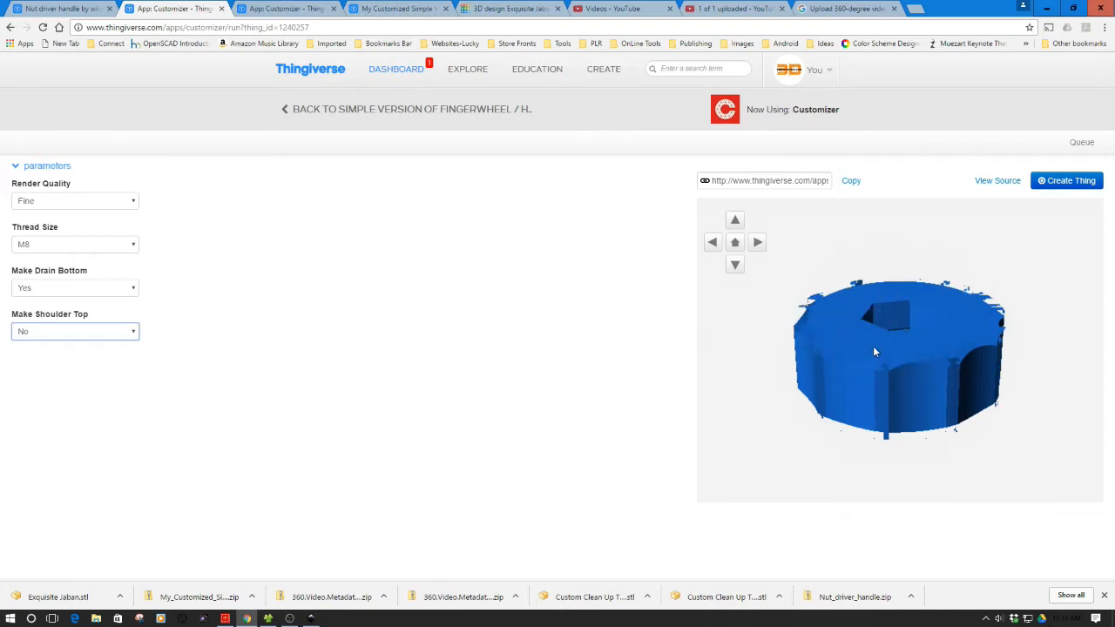
{"action": "mouse_move", "coordinate": [792, 329]}
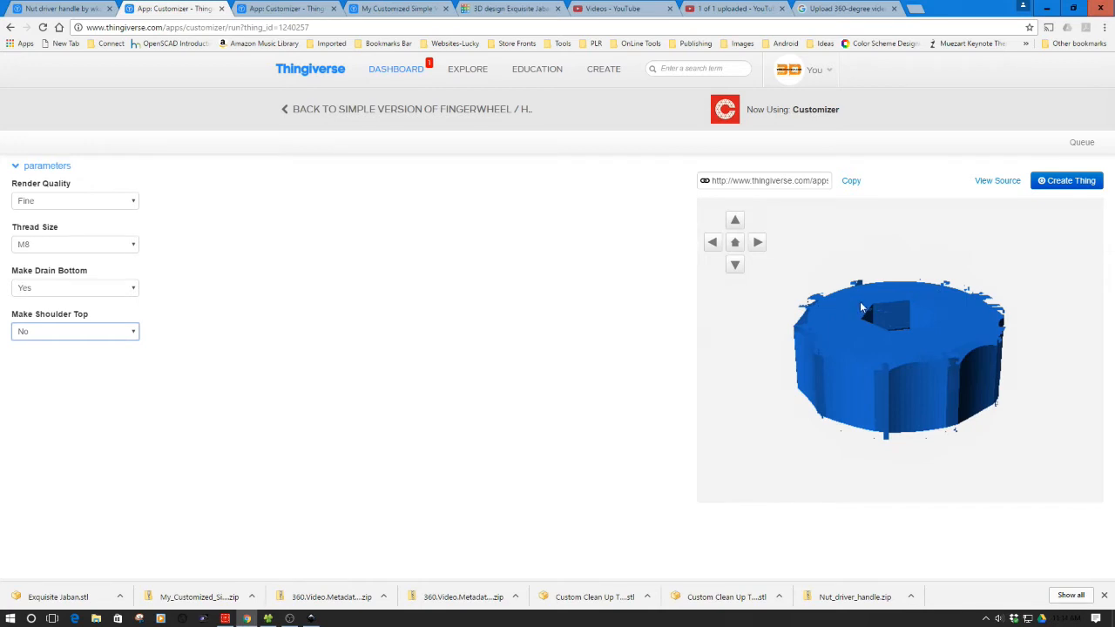
{"action": "left_click", "coordinate": [74, 331]}
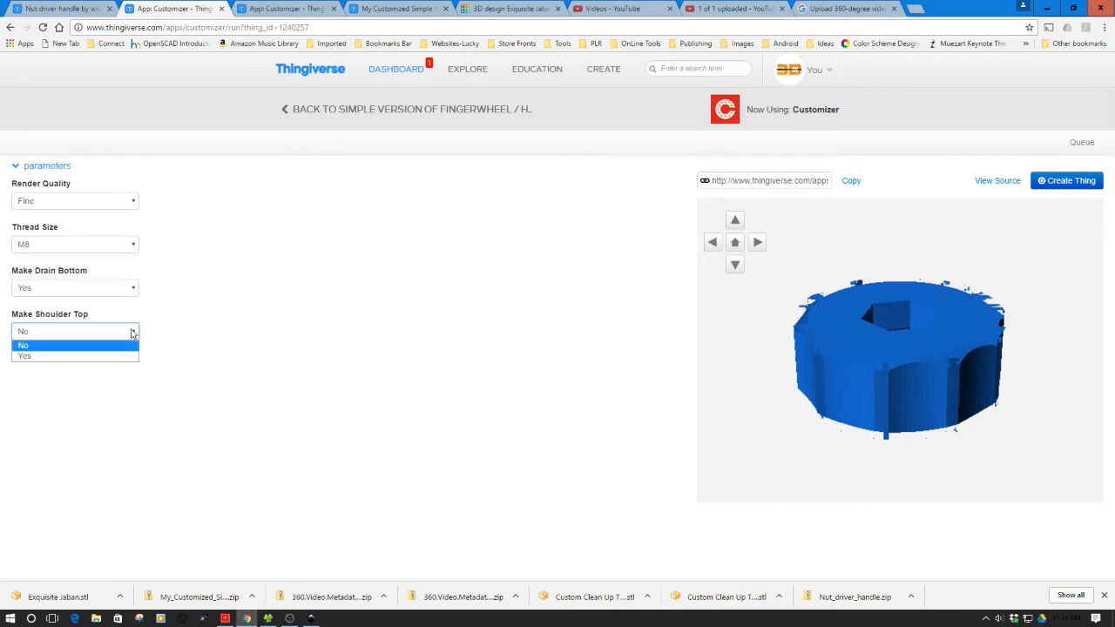
{"action": "left_click", "coordinate": [25, 356]}
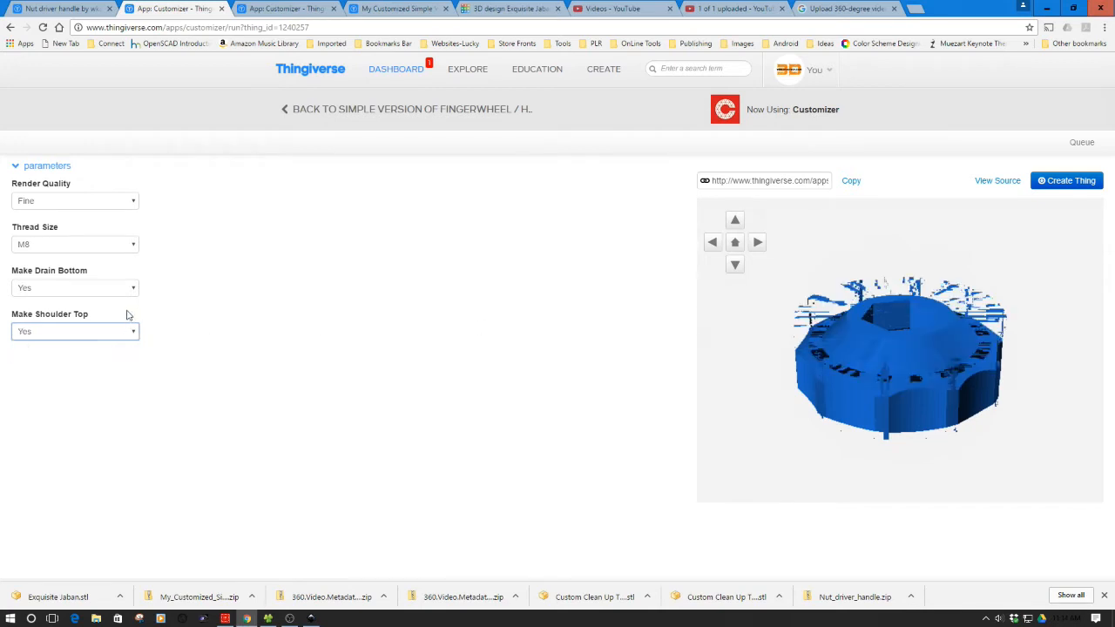
Step: Set Make Drain Bottom to No after checking the underside, then return to Tinkercad
{"action": "left_click", "coordinate": [74, 288]}
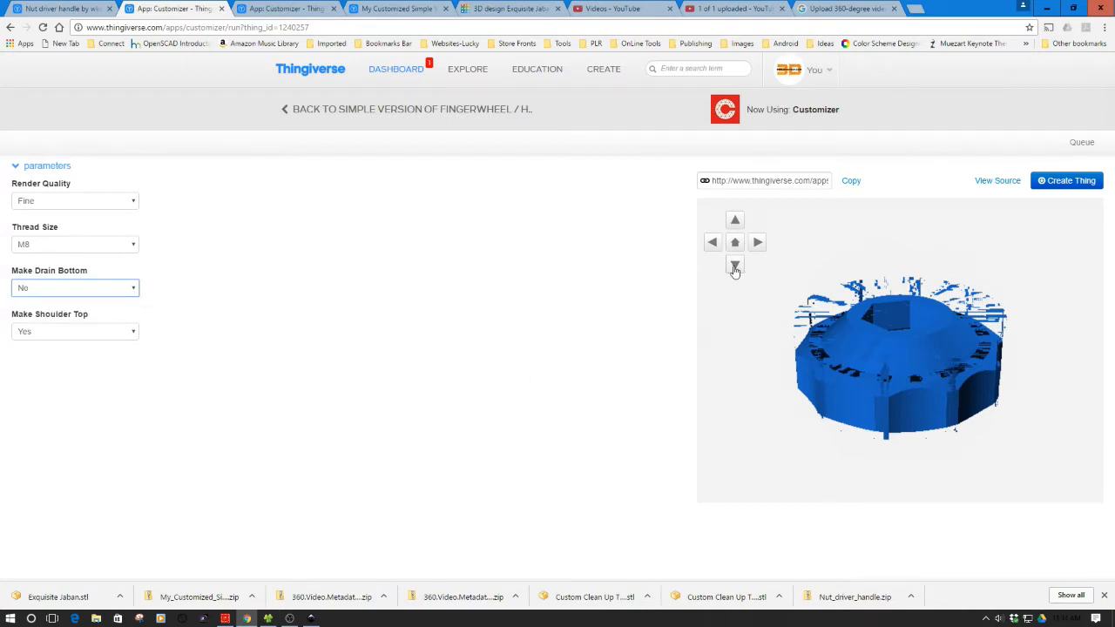
{"action": "left_click", "coordinate": [735, 266]}
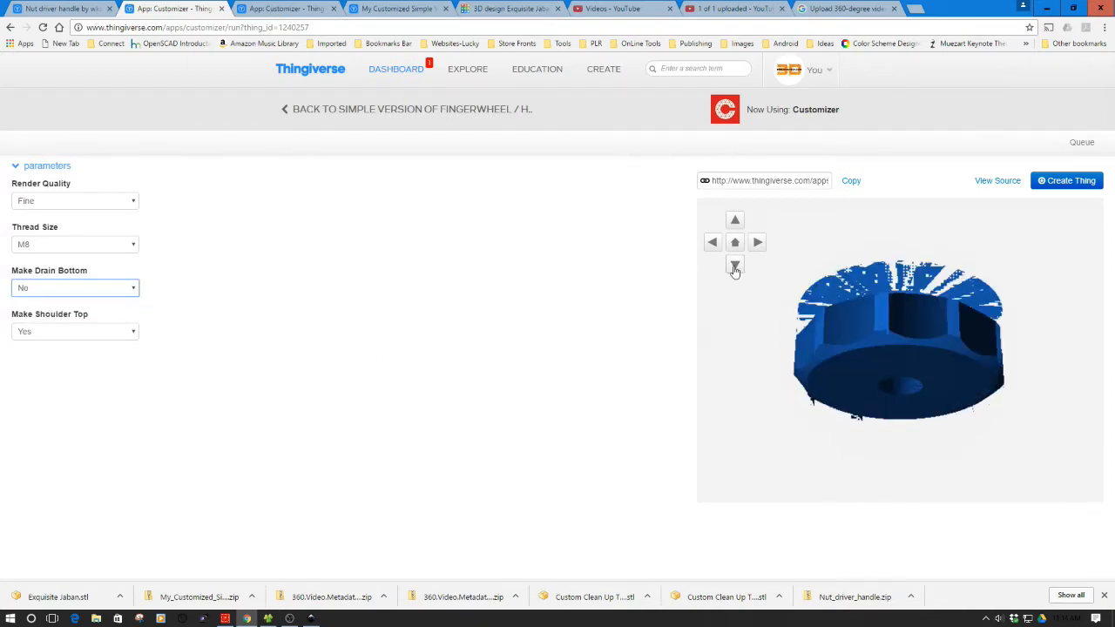
{"action": "left_click", "coordinate": [735, 265]}
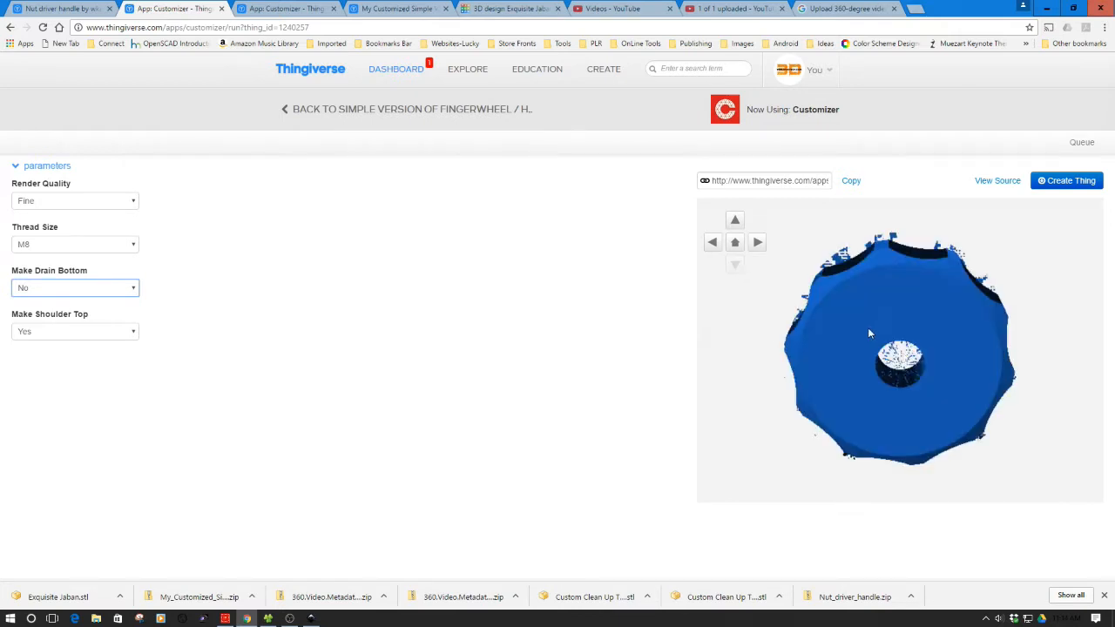
{"action": "left_click", "coordinate": [74, 288]}
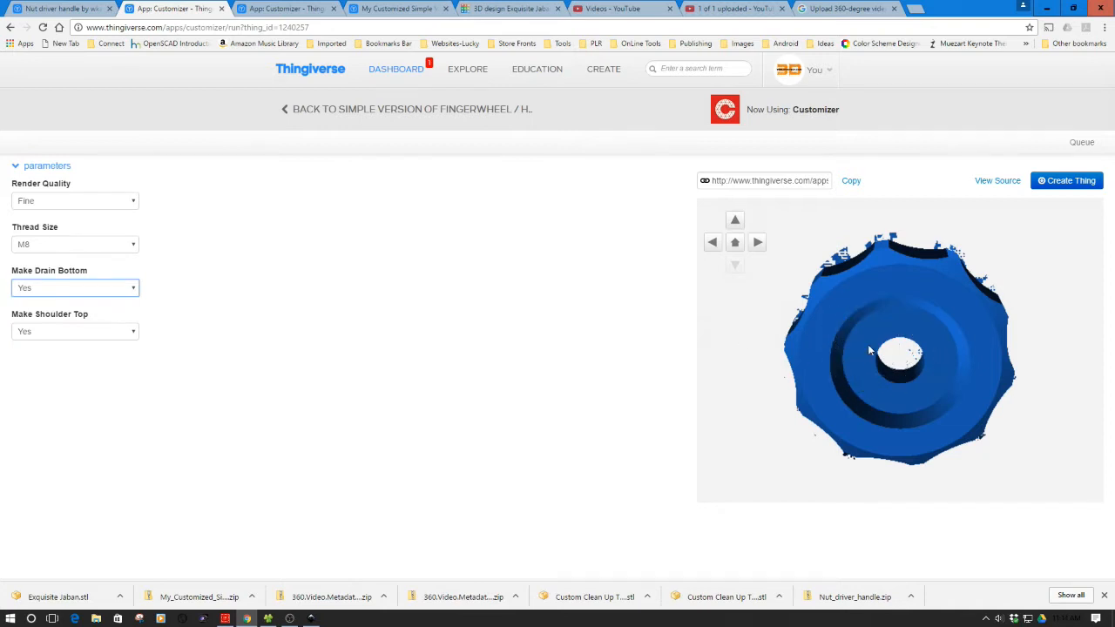
{"action": "mouse_move", "coordinate": [152, 354]}
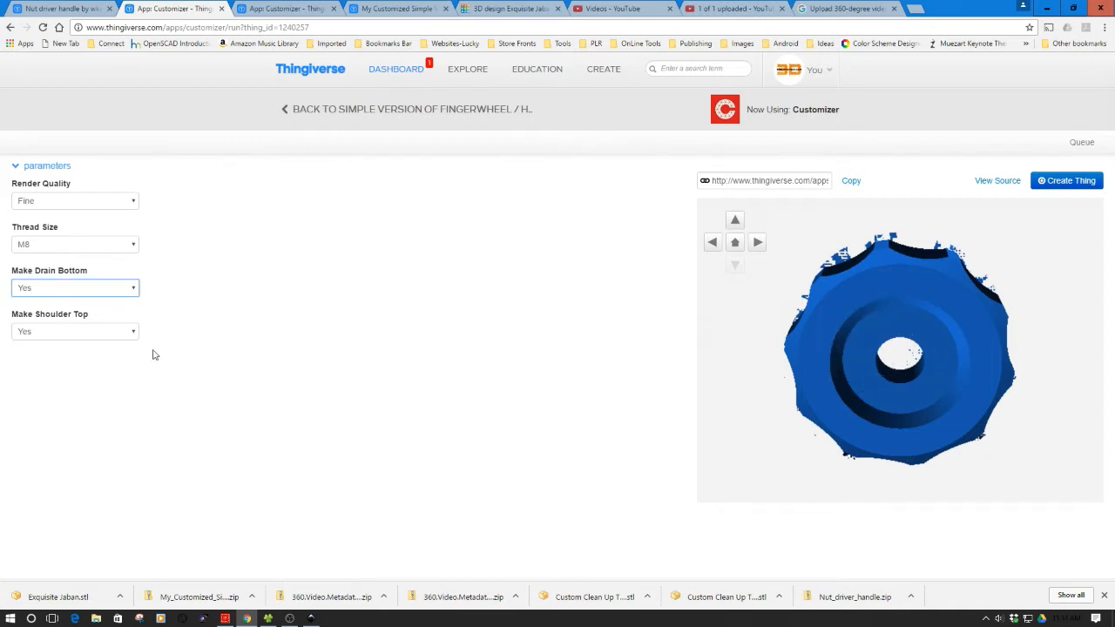
{"action": "left_click", "coordinate": [74, 287]}
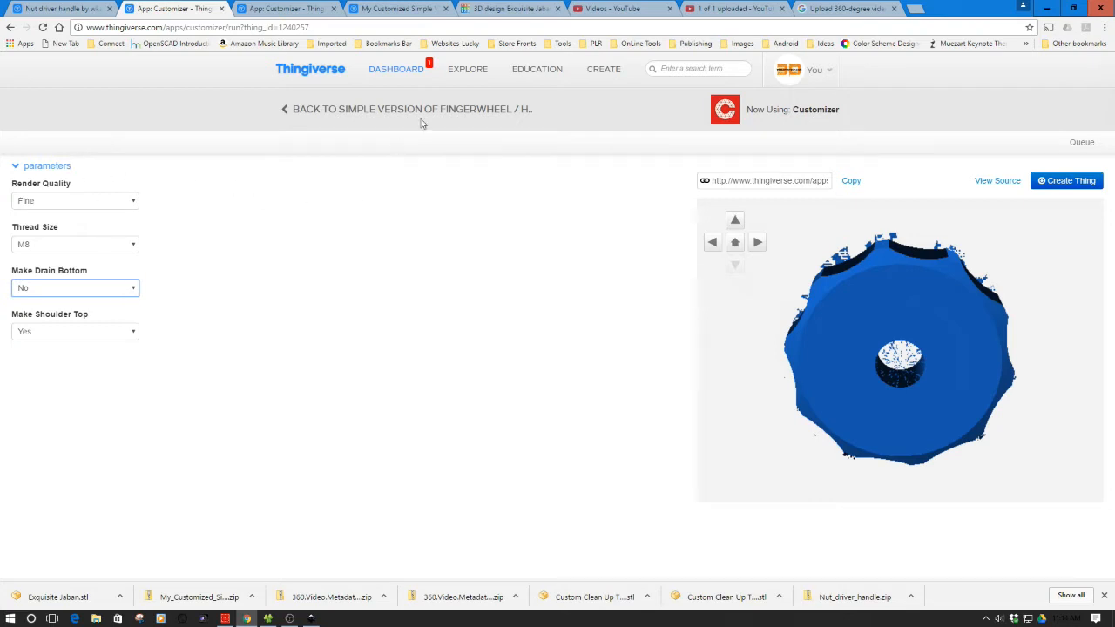
{"action": "left_click", "coordinate": [510, 9]}
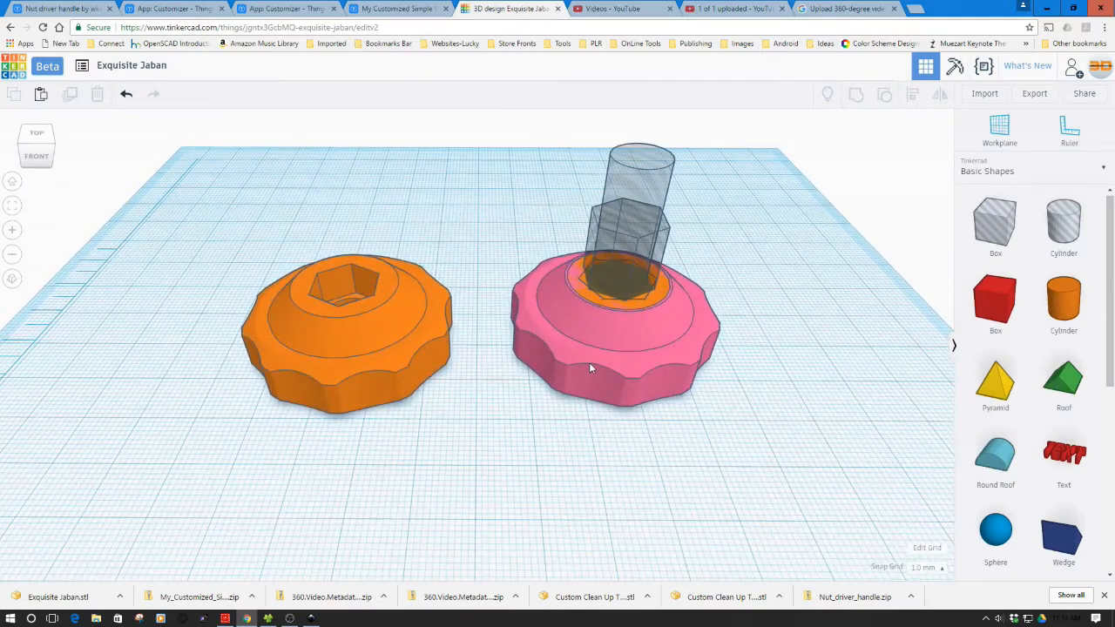
{"action": "left_click", "coordinate": [609, 375]}
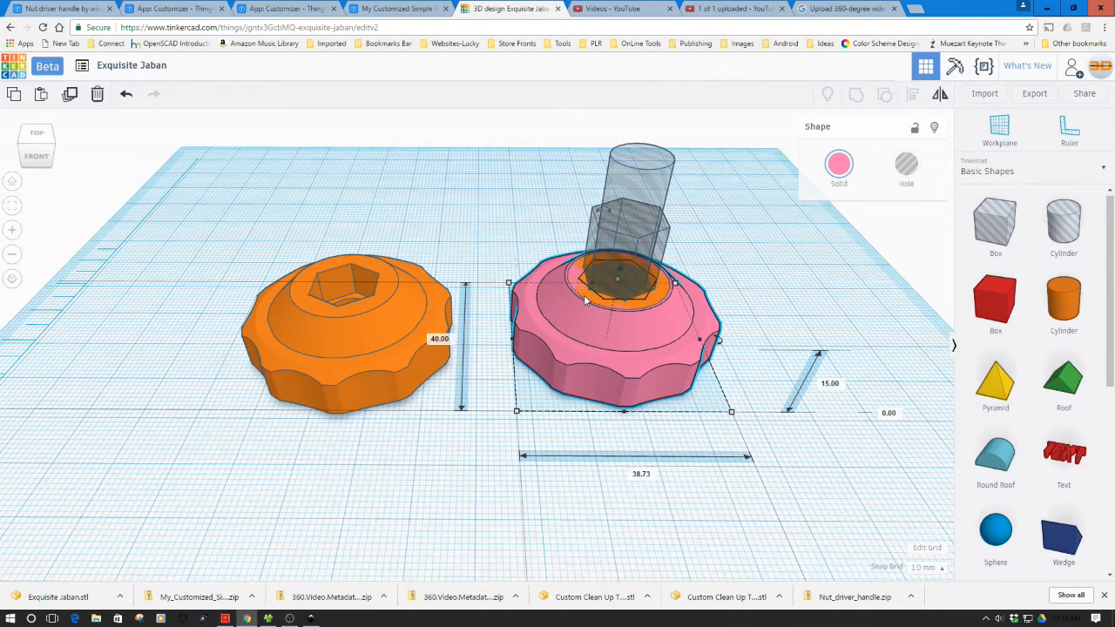
{"action": "mouse_move", "coordinate": [540, 442]}
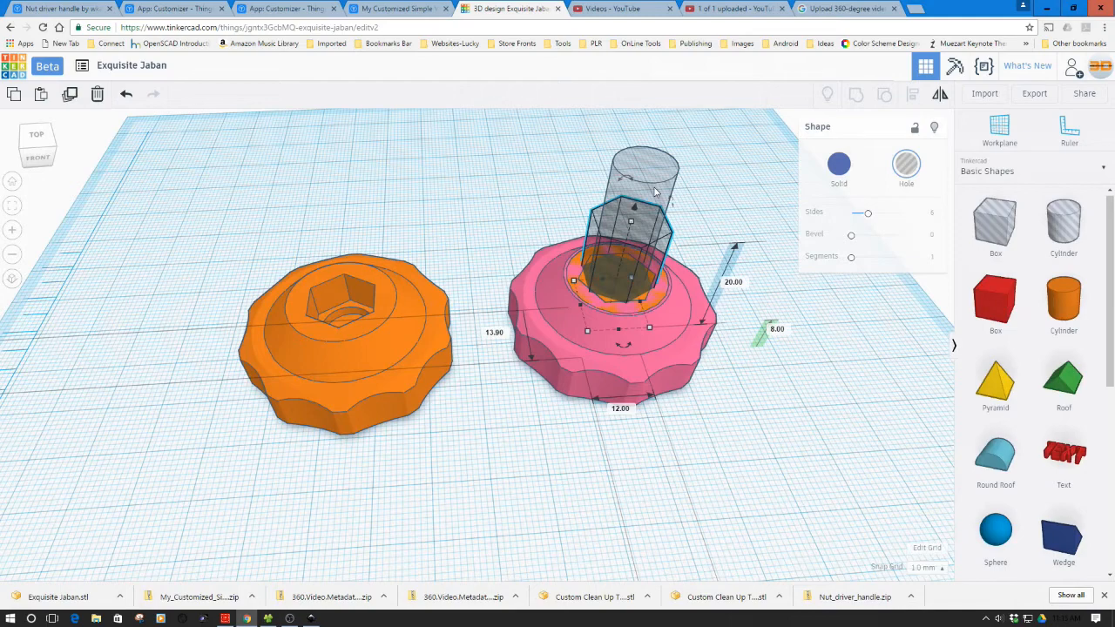
{"action": "mouse_move", "coordinate": [601, 338]}
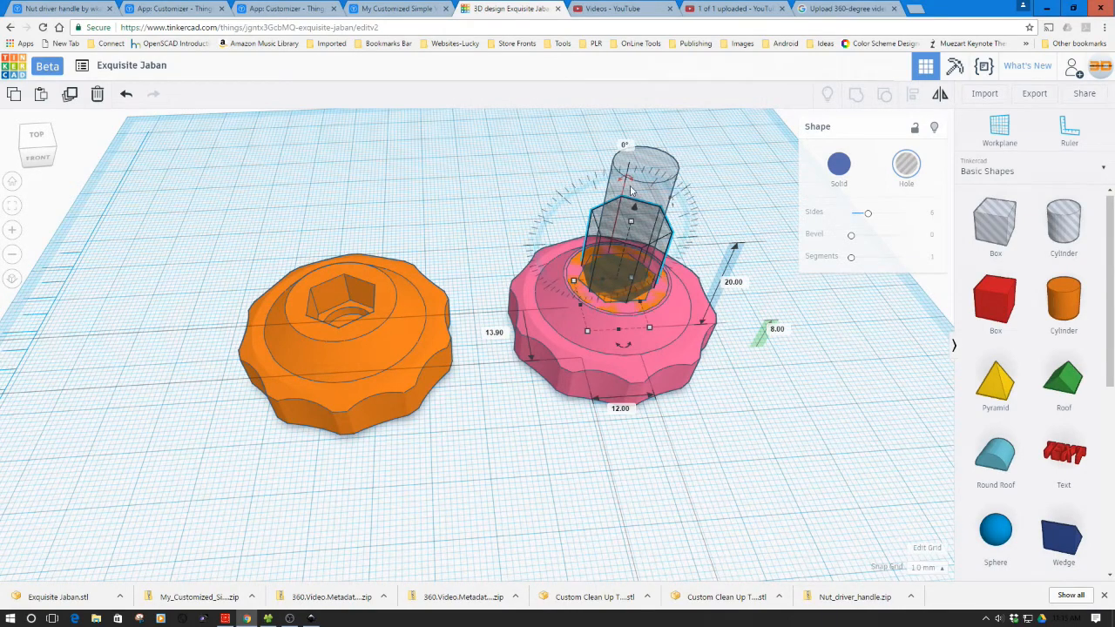
{"action": "left_click", "coordinate": [427, 200]}
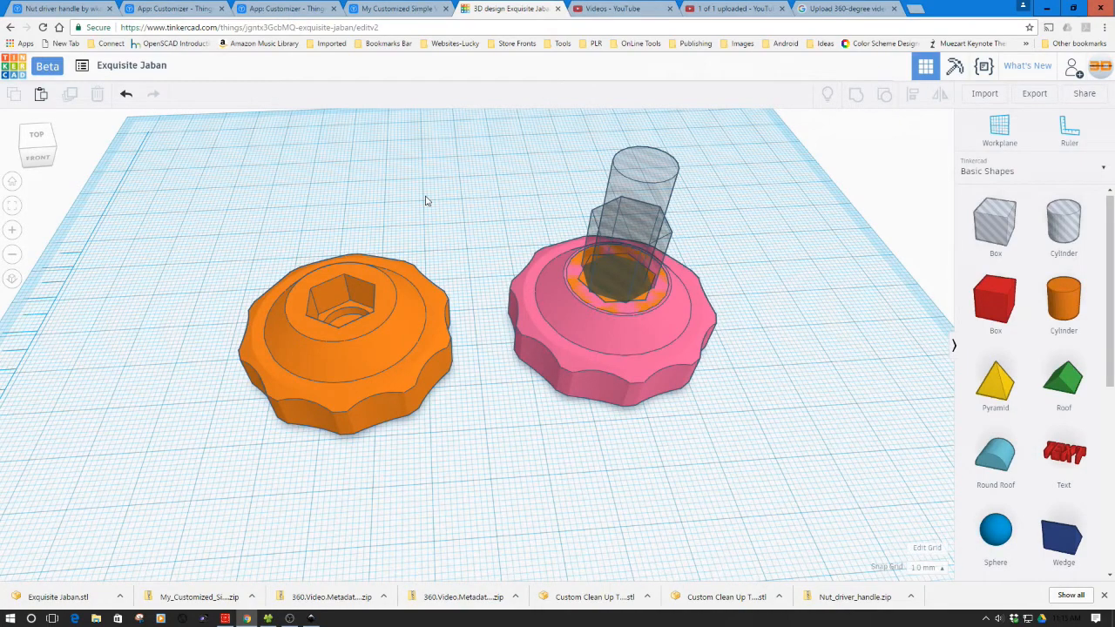
{"action": "left_click", "coordinate": [344, 348]}
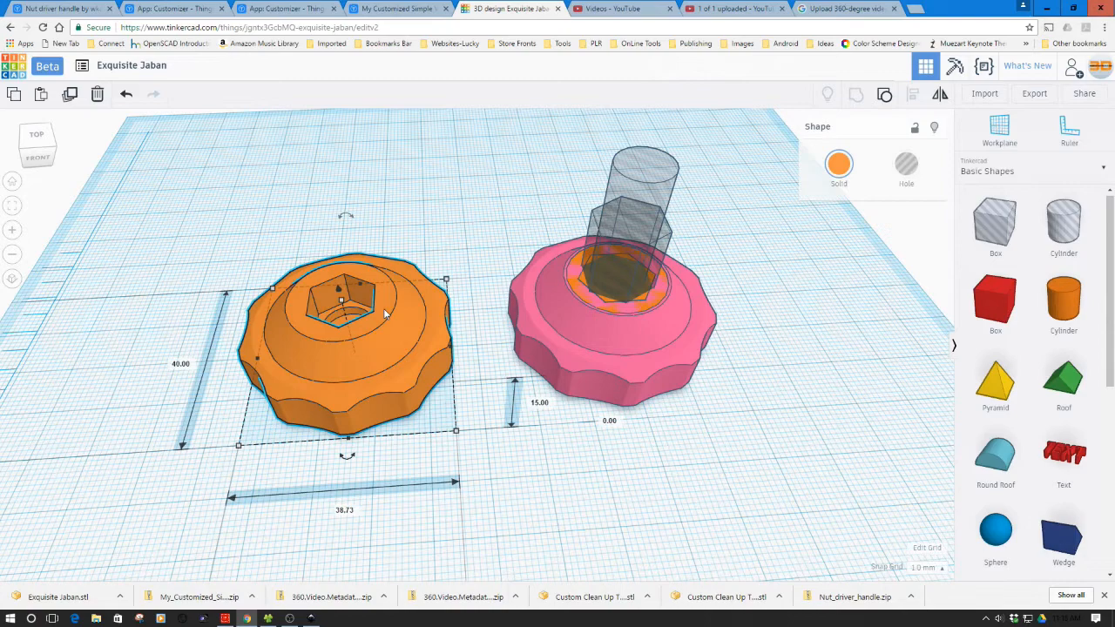